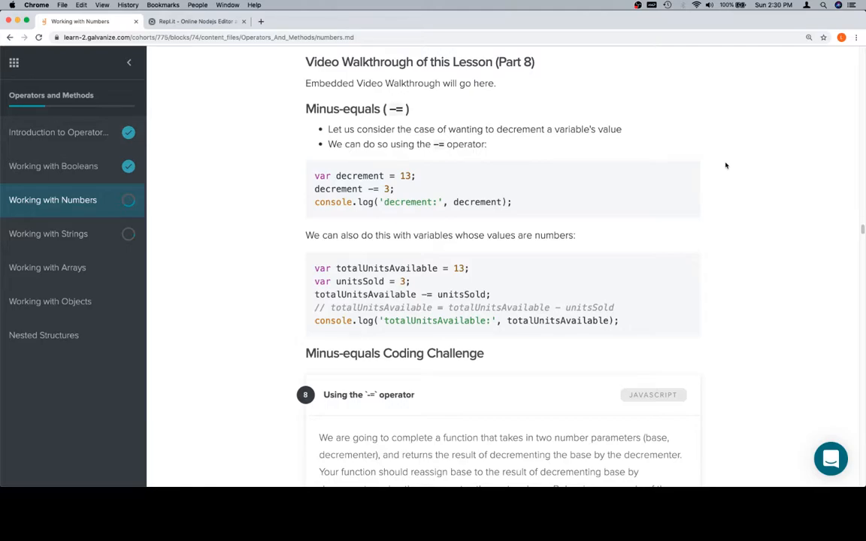
# Paste the lesson's first -= decrement example over the Repl.it code and run it
pyautogui.moveTo(314, 175); pyautogui.dragTo(512, 202)
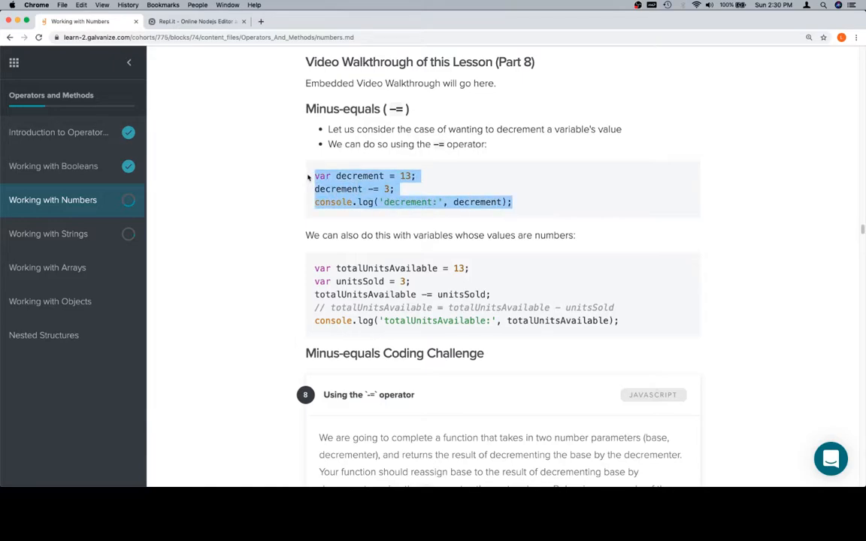
pyautogui.click(196, 21)
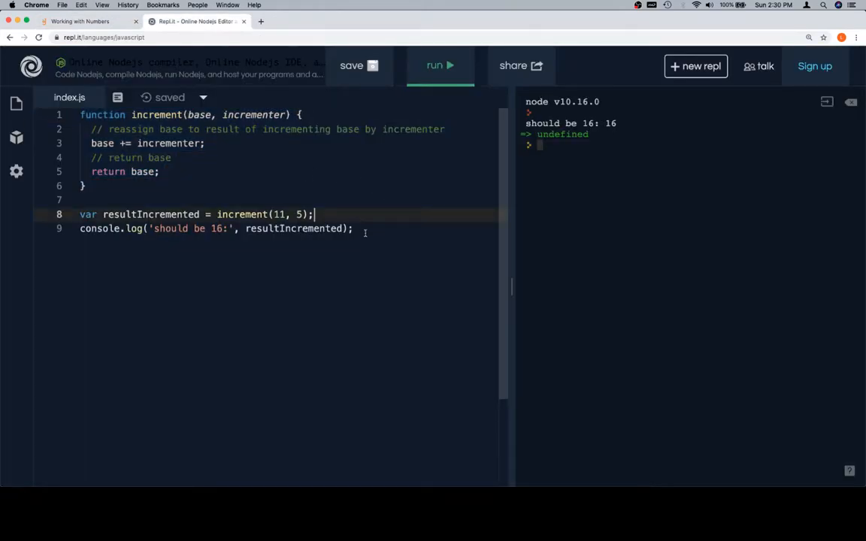
pyautogui.press('cmd+a')
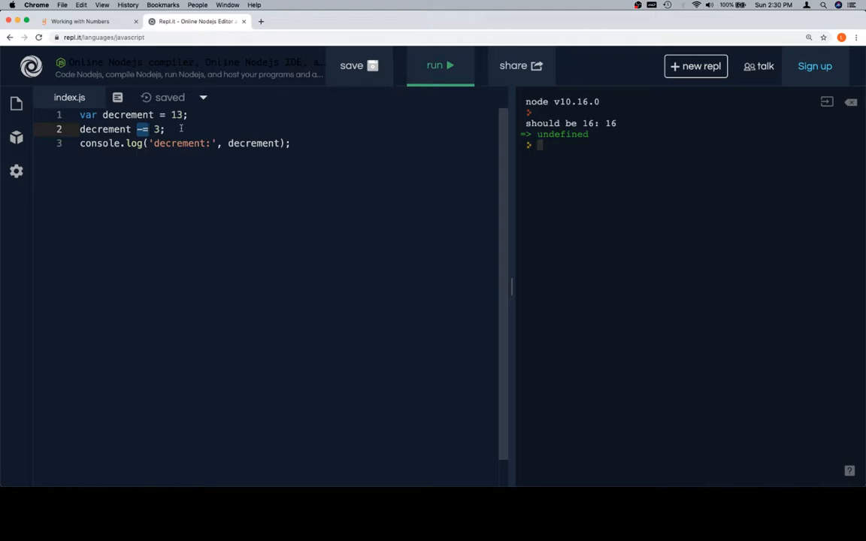
pyautogui.click(440, 66)
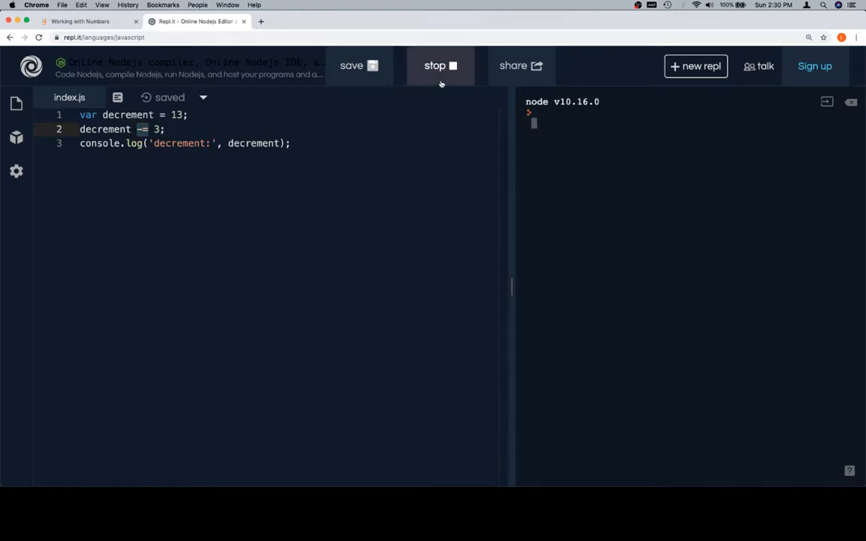
pyautogui.click(83, 21)
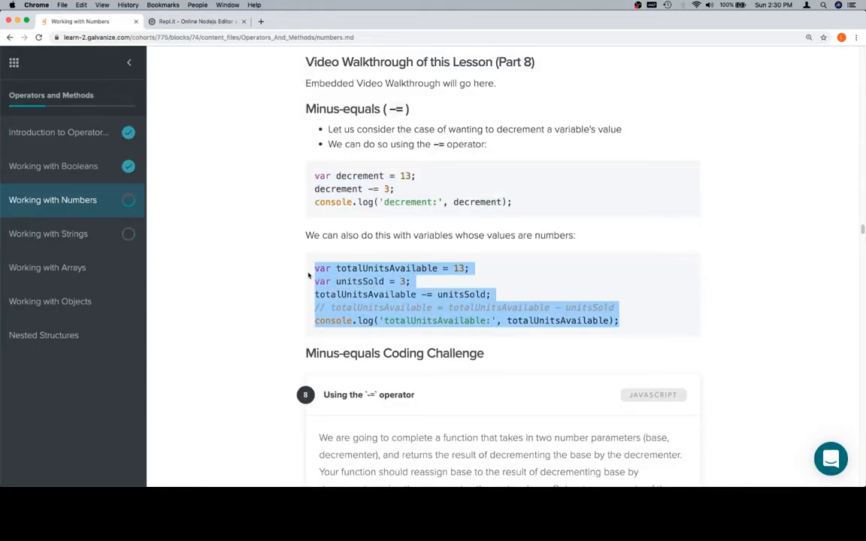
# Run the totalUnitsAvailable -= unitsSold example in Repl.it, printing totalUnitsAvailable: 10
pyautogui.click(197, 21)
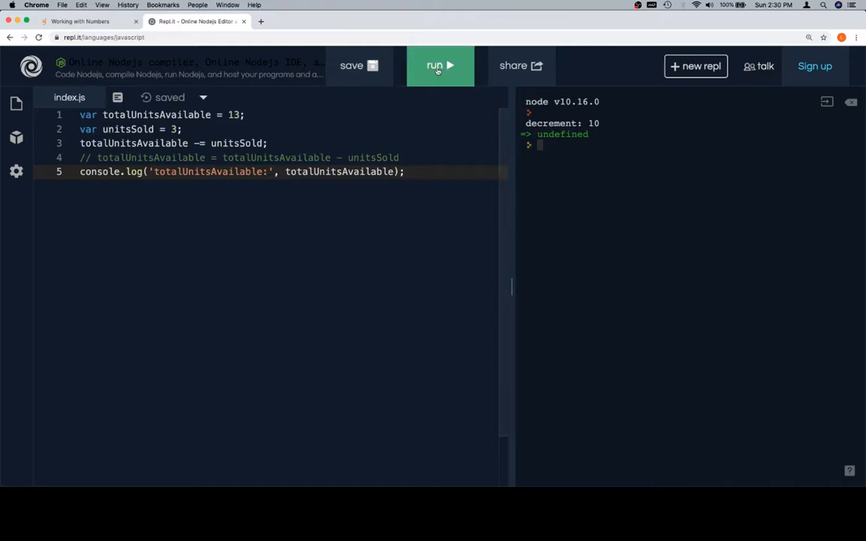
pyautogui.click(440, 66)
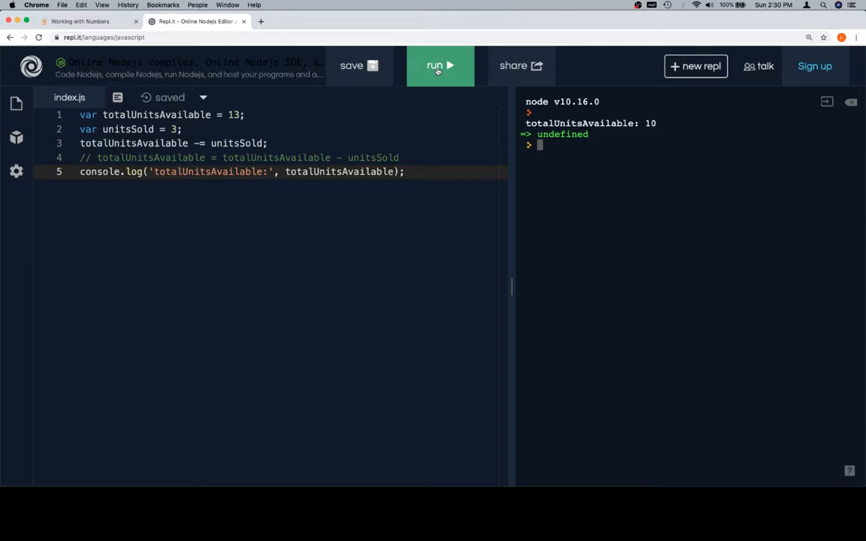
pyautogui.click(440, 66)
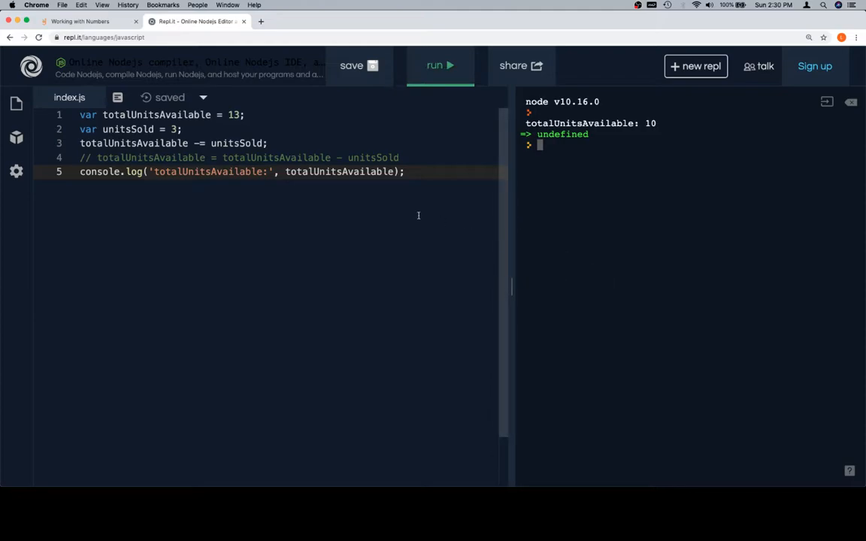
pyautogui.click(85, 21)
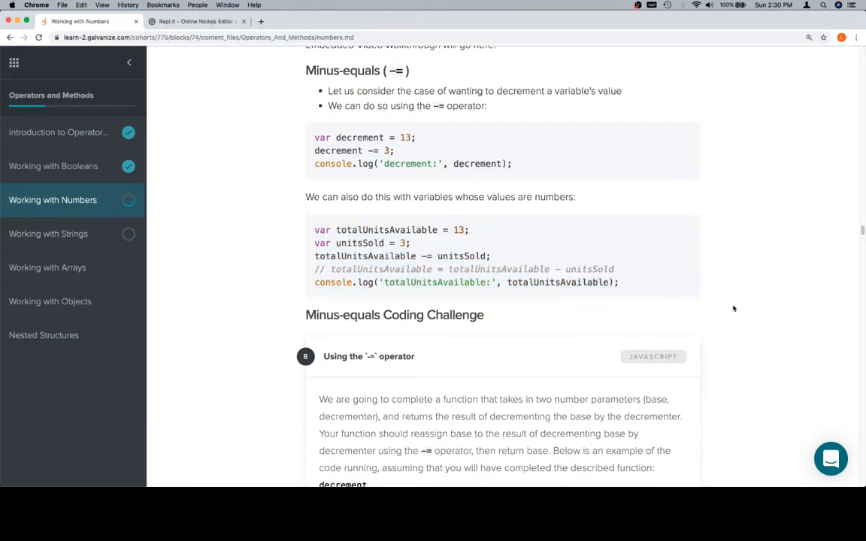
# Scroll the lesson down to the Minus-equals Coding Challenge's decrement function stub
pyautogui.scroll(-3)
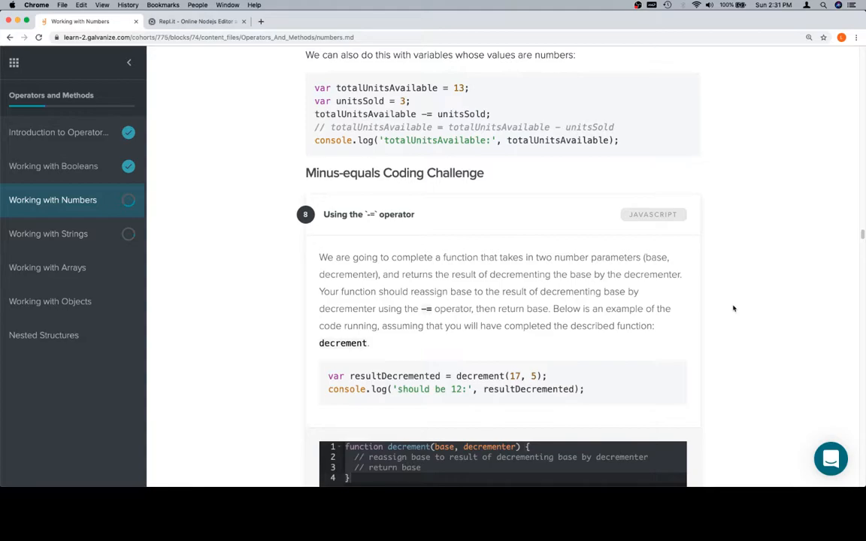
pyautogui.scroll(-3)
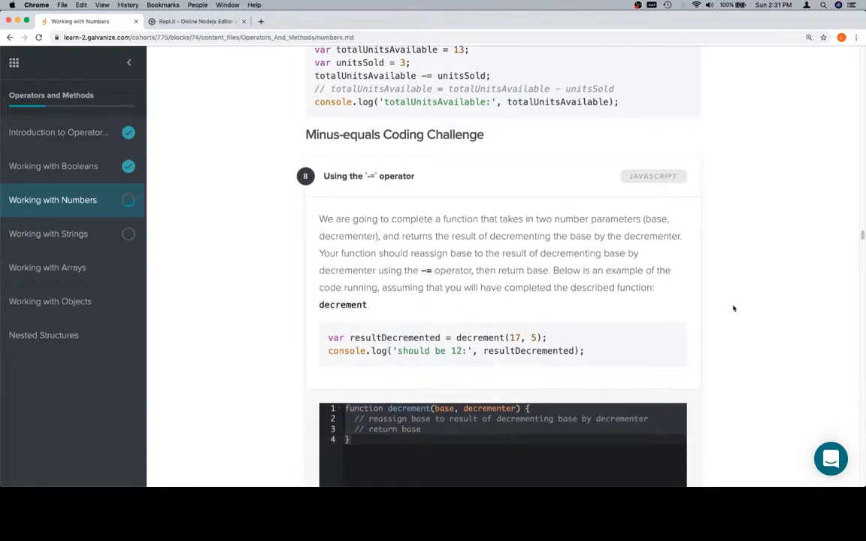
pyautogui.scroll(-3)
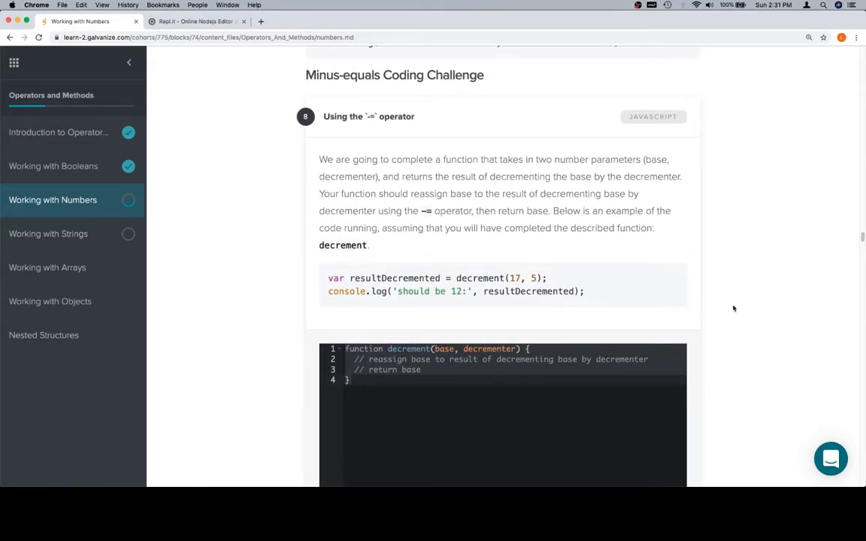
pyautogui.moveTo(587, 315)
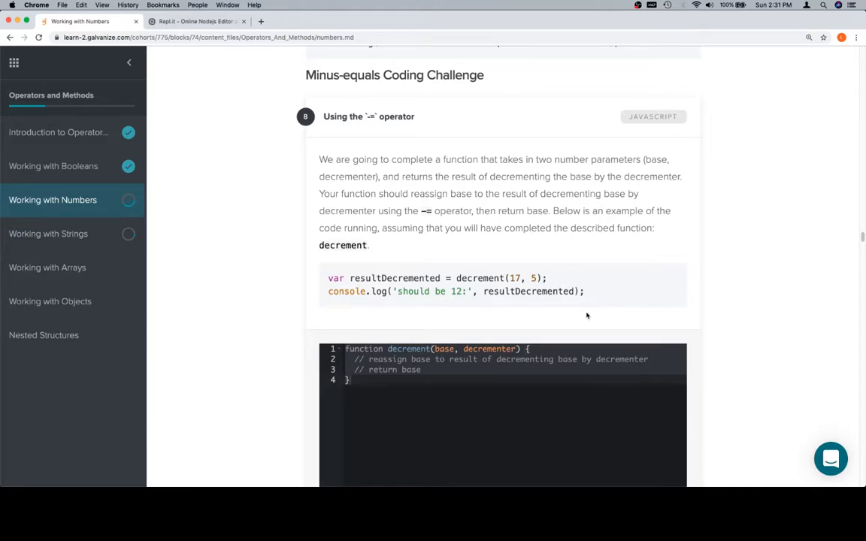
pyautogui.scroll(-3)
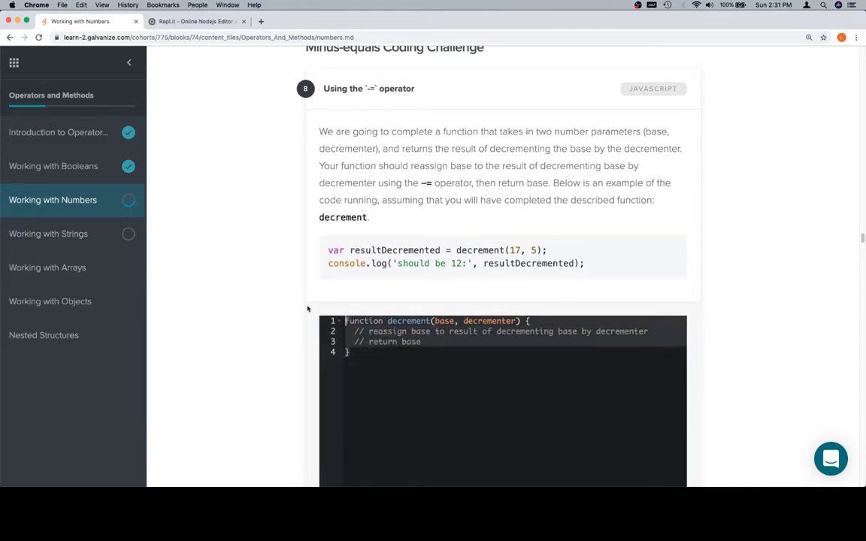
# Bring the challenge's starter decrement function and example call into Repl.it
pyautogui.click(196, 21)
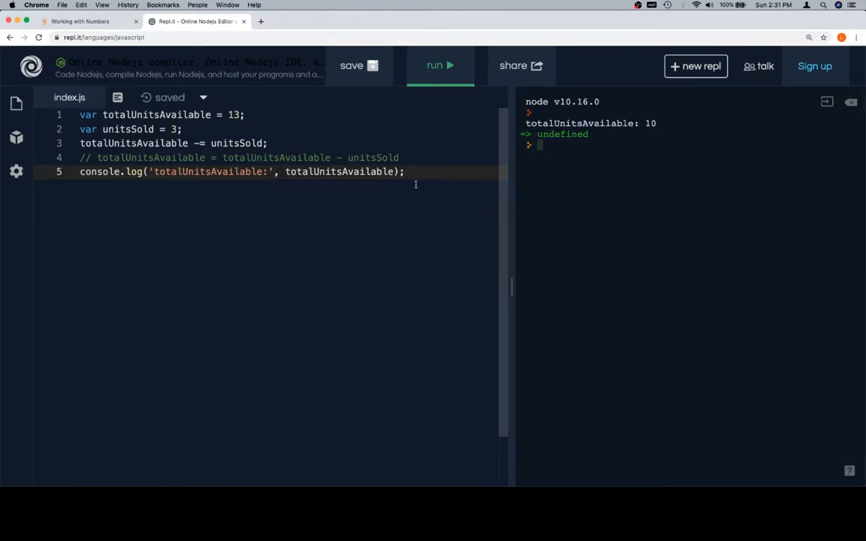
pyautogui.click(82, 20)
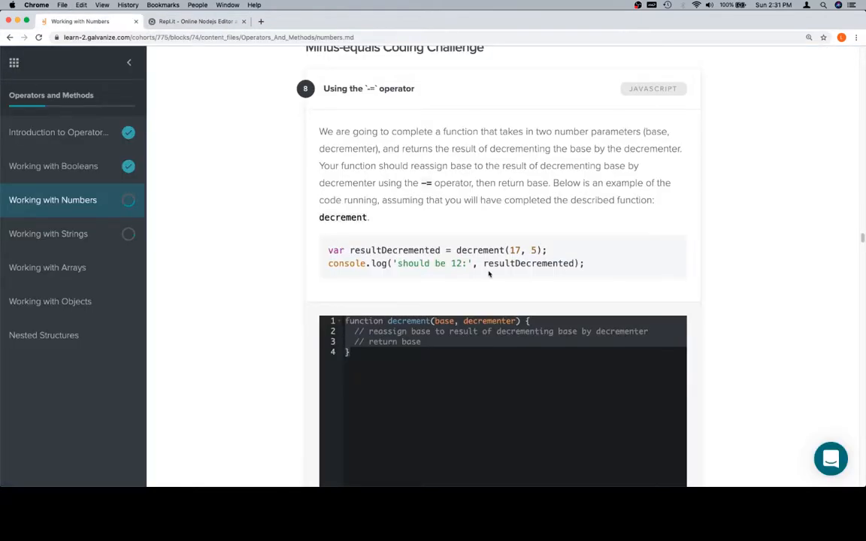
pyautogui.moveTo(327, 250); pyautogui.dragTo(584, 263)
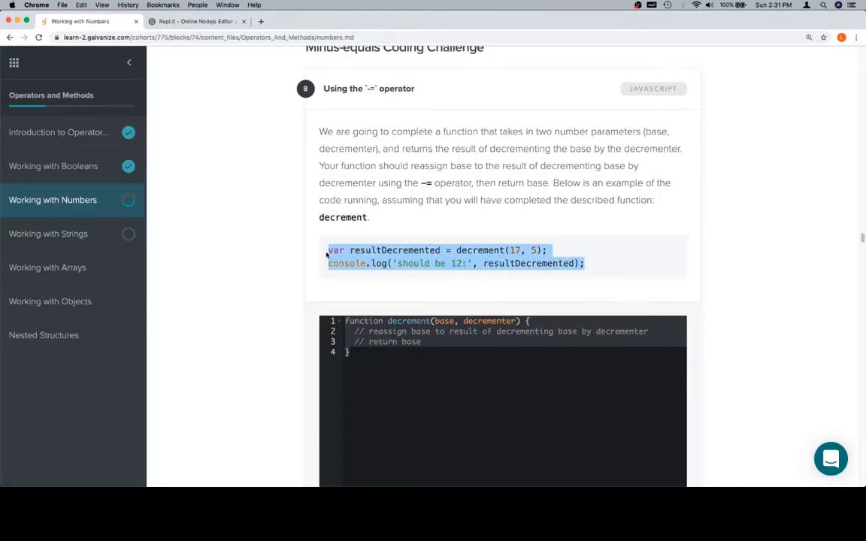
pyautogui.click(197, 21)
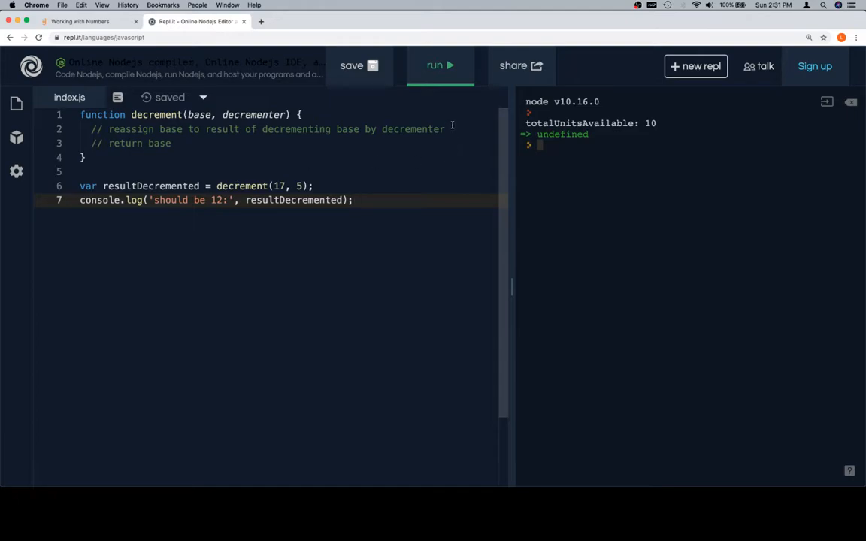
# Add 'base -= decrementer' and 'return base' to decrement, then run it, printing 'should be 12: 12'
pyautogui.press('enter')
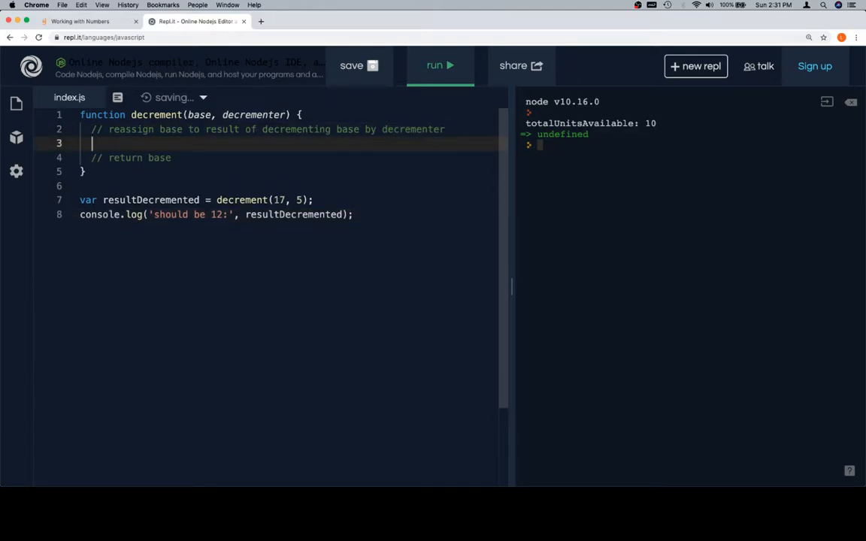
pyautogui.write('base -=')
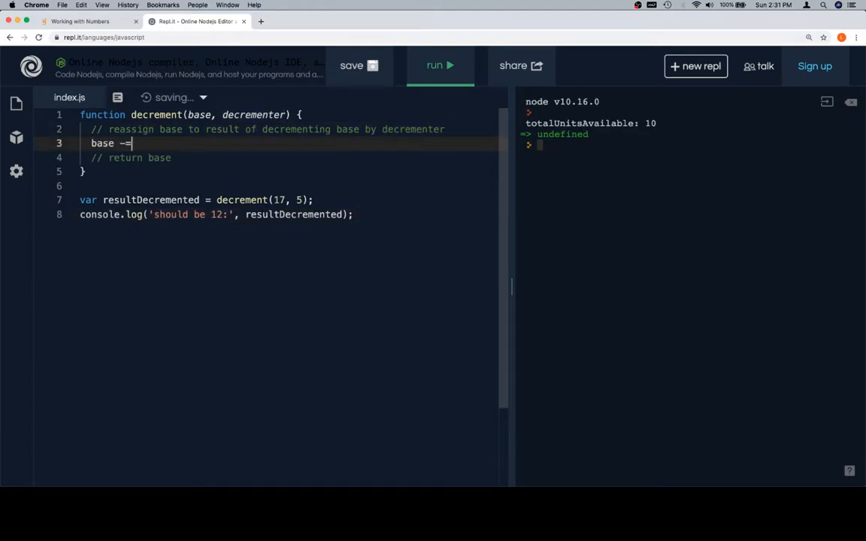
pyautogui.write('decrementer')
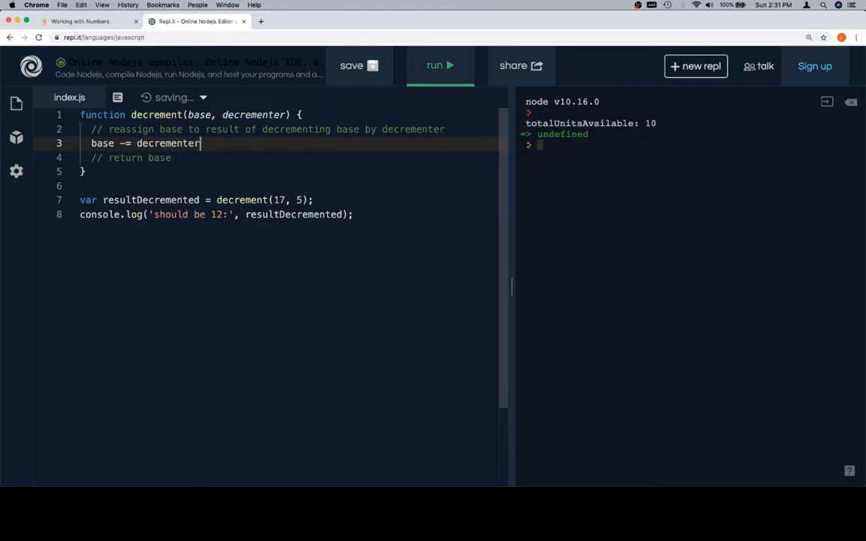
pyautogui.write('return base;')
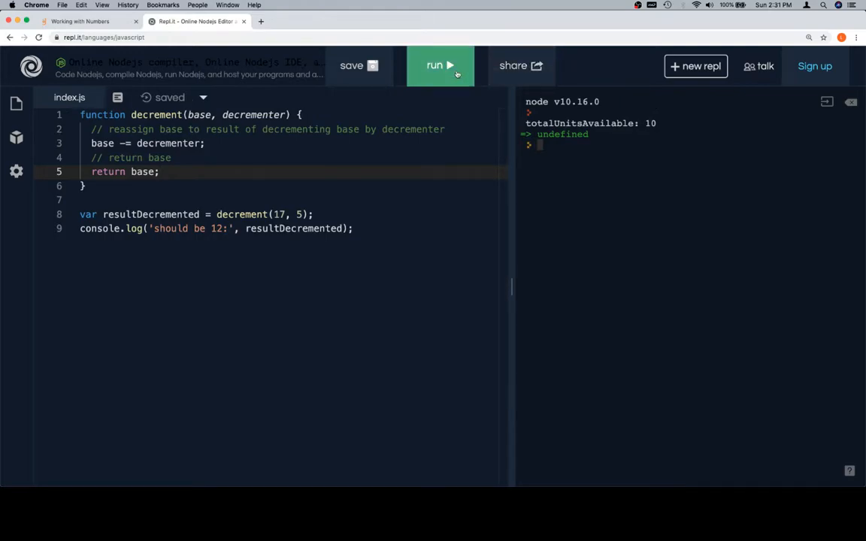
pyautogui.click(439, 66)
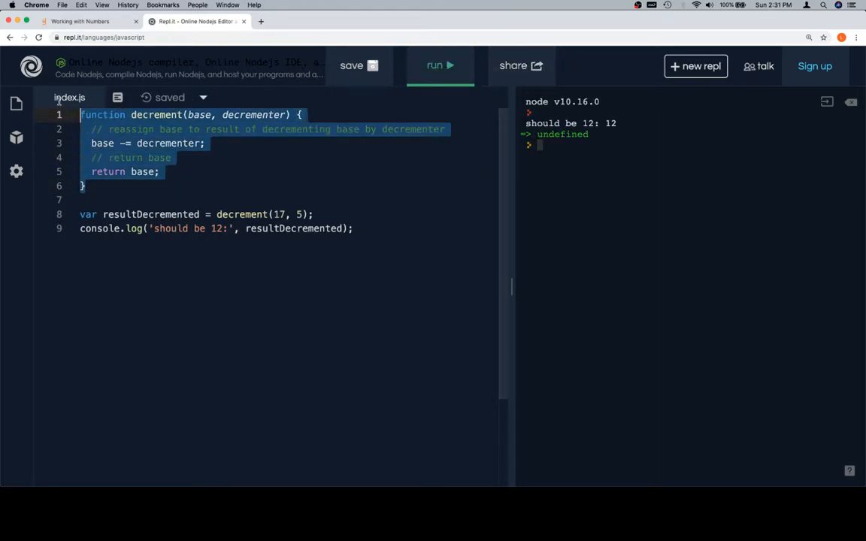
pyautogui.click(83, 21)
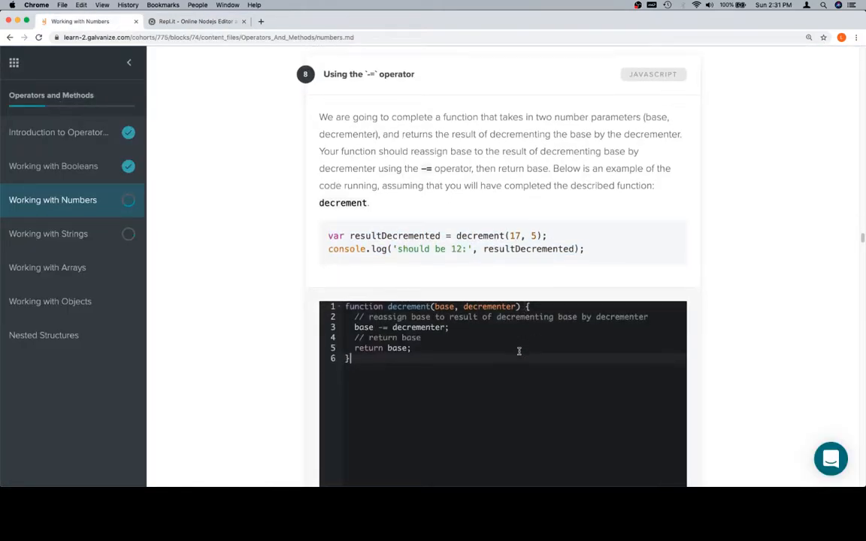
# Run the challenge tests on the pasted decrement solution, passing all checks
pyautogui.scroll(-3)
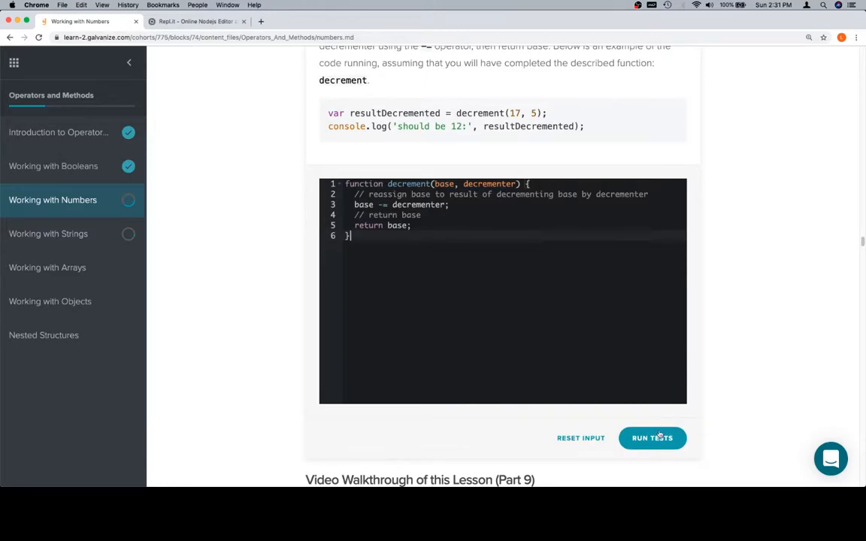
pyautogui.click(652, 437)
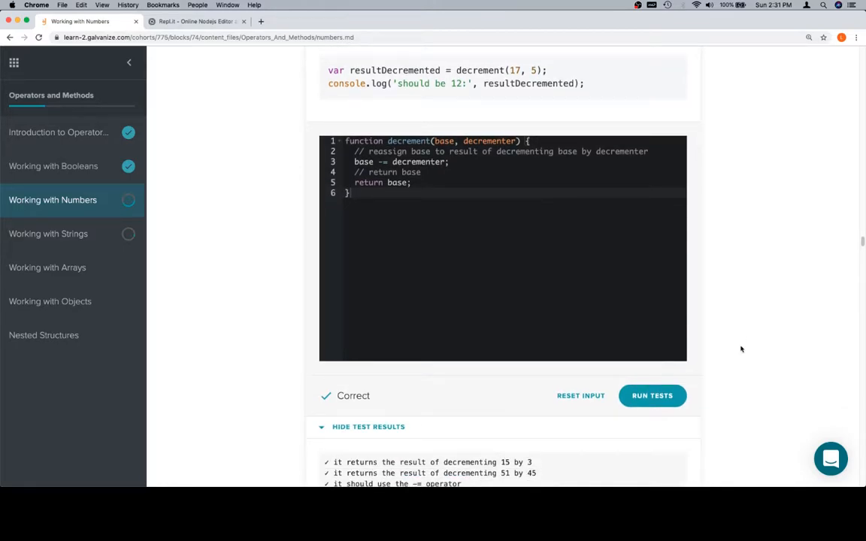